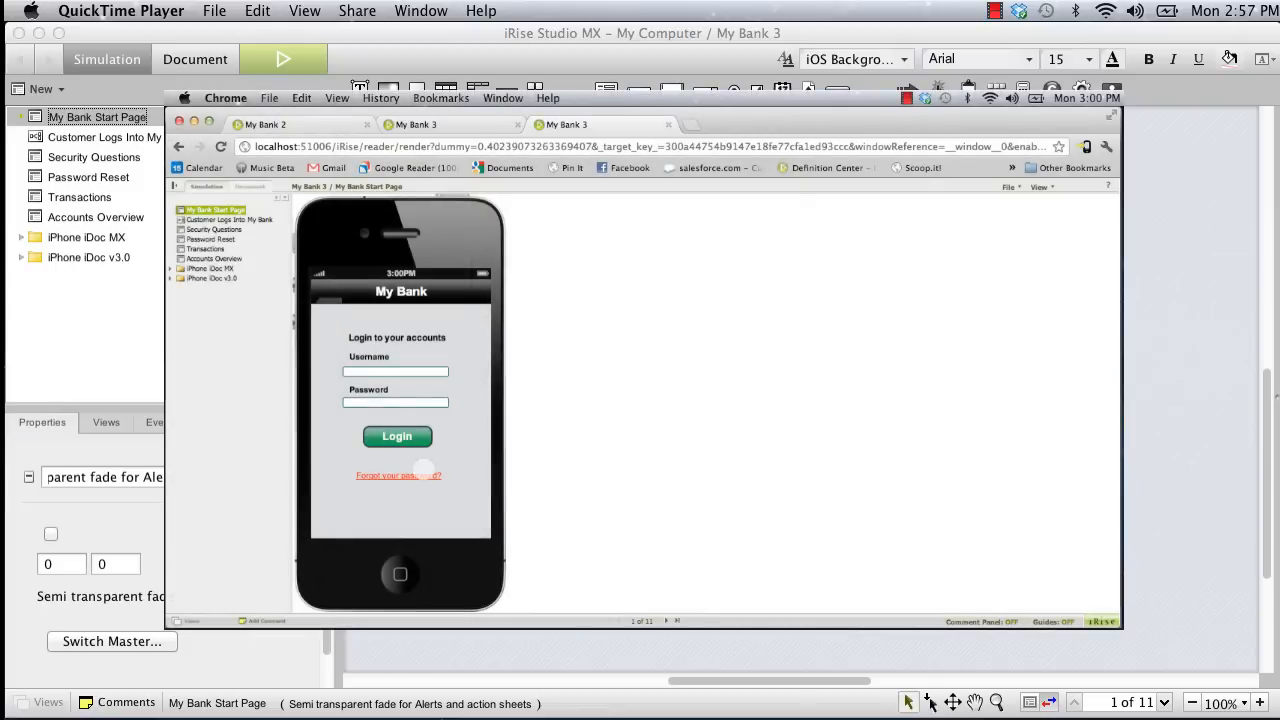
Try the Forgot your password link in the Chrome preview of the login page
left_click(398, 476)
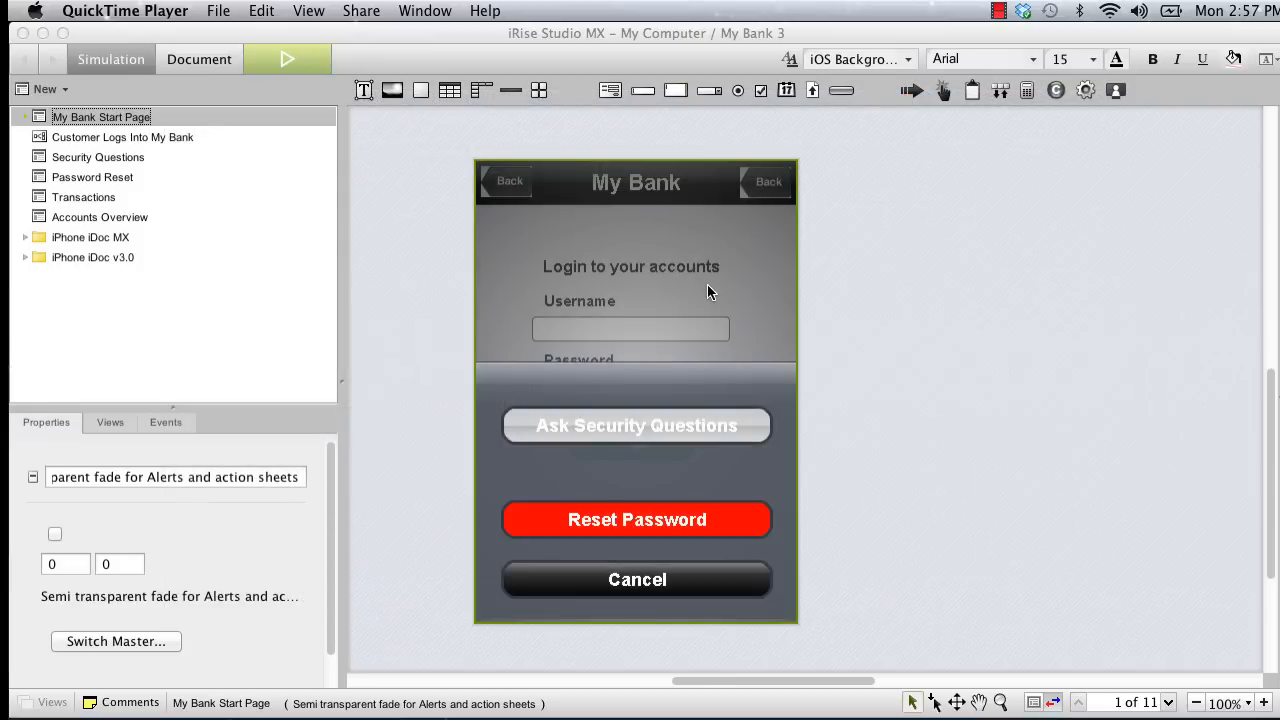
Add a page action set to Show the semi-transparent fade overlay widget
left_click(420, 352)
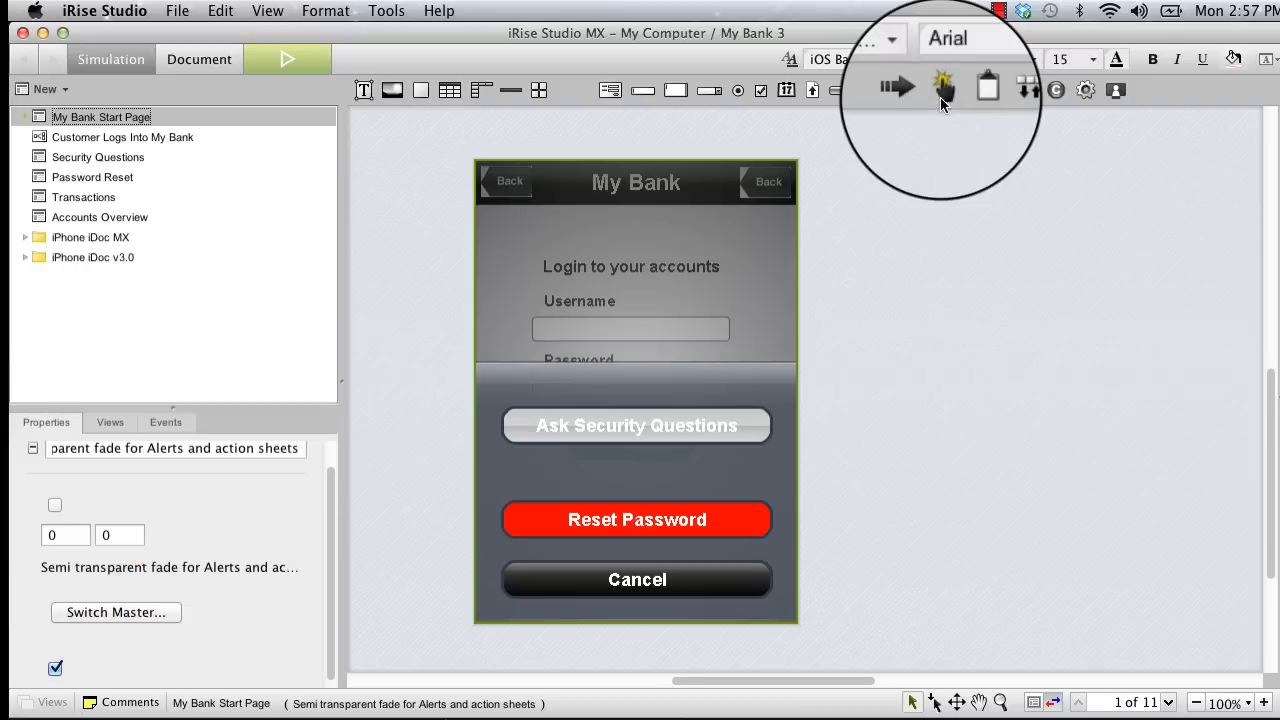
mouse_move(944, 88)
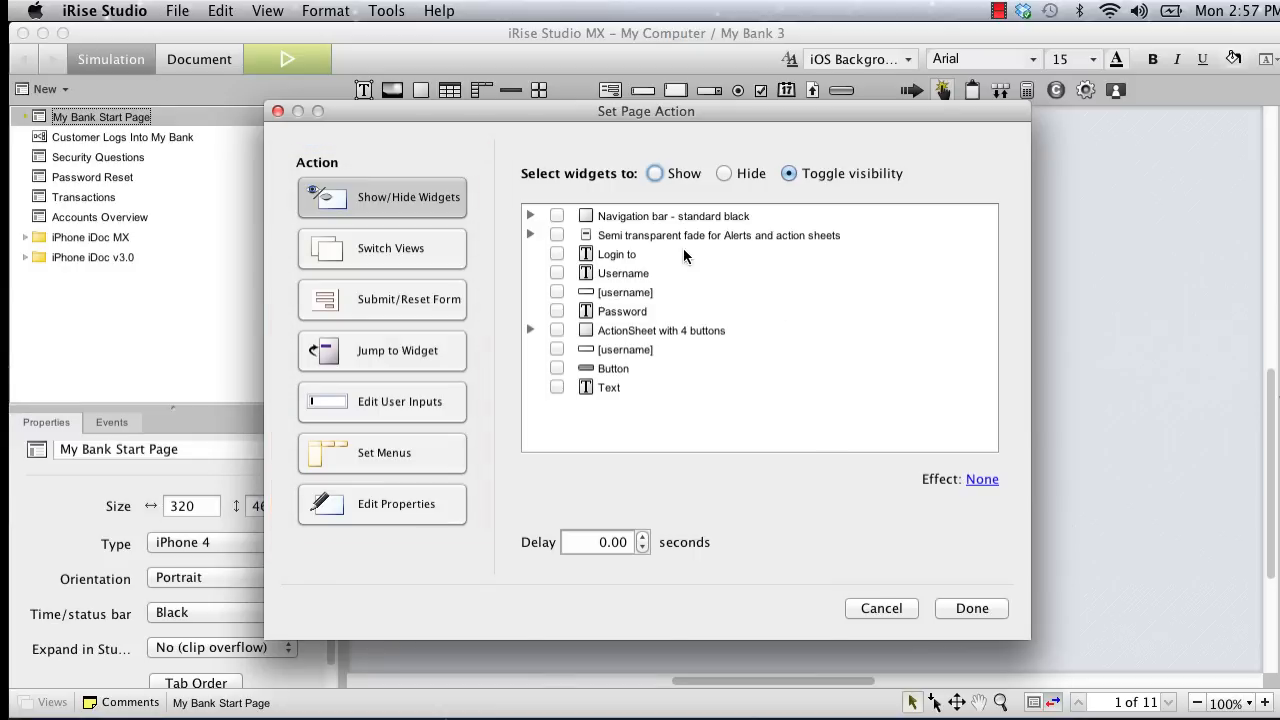
left_click(656, 172)
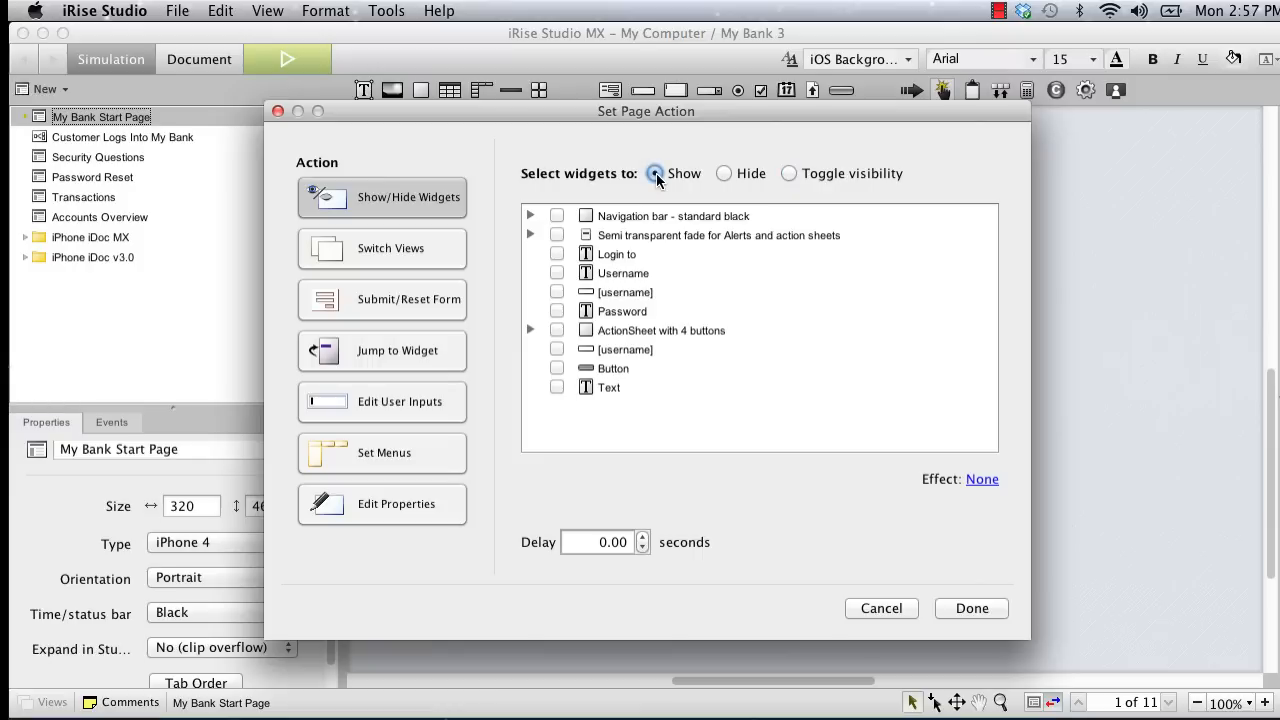
left_click(556, 236)
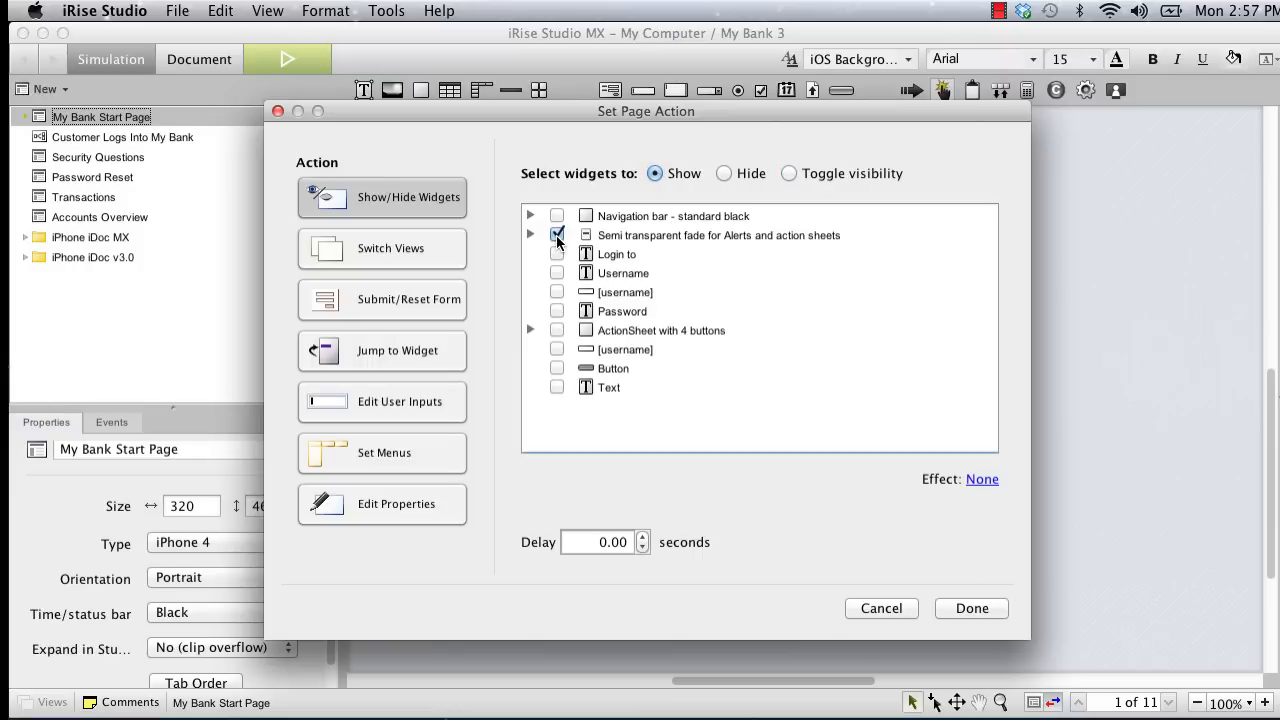
left_click(556, 234)
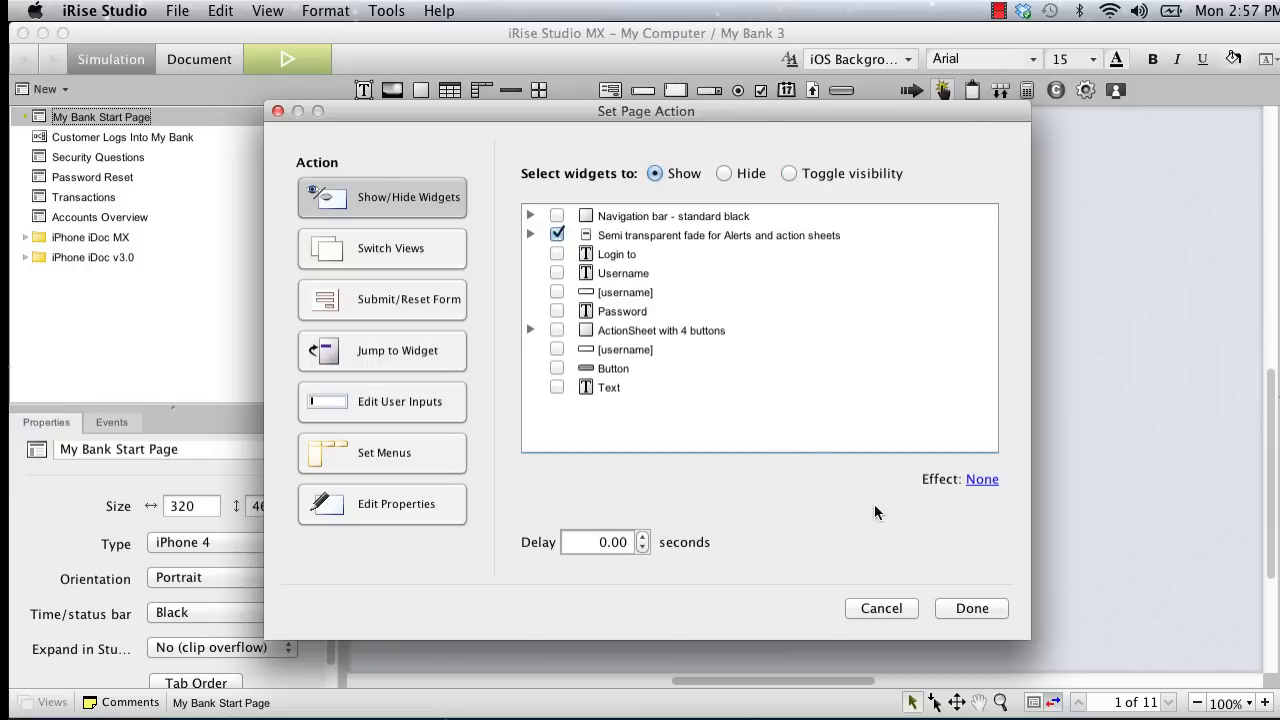
left_click(970, 608)
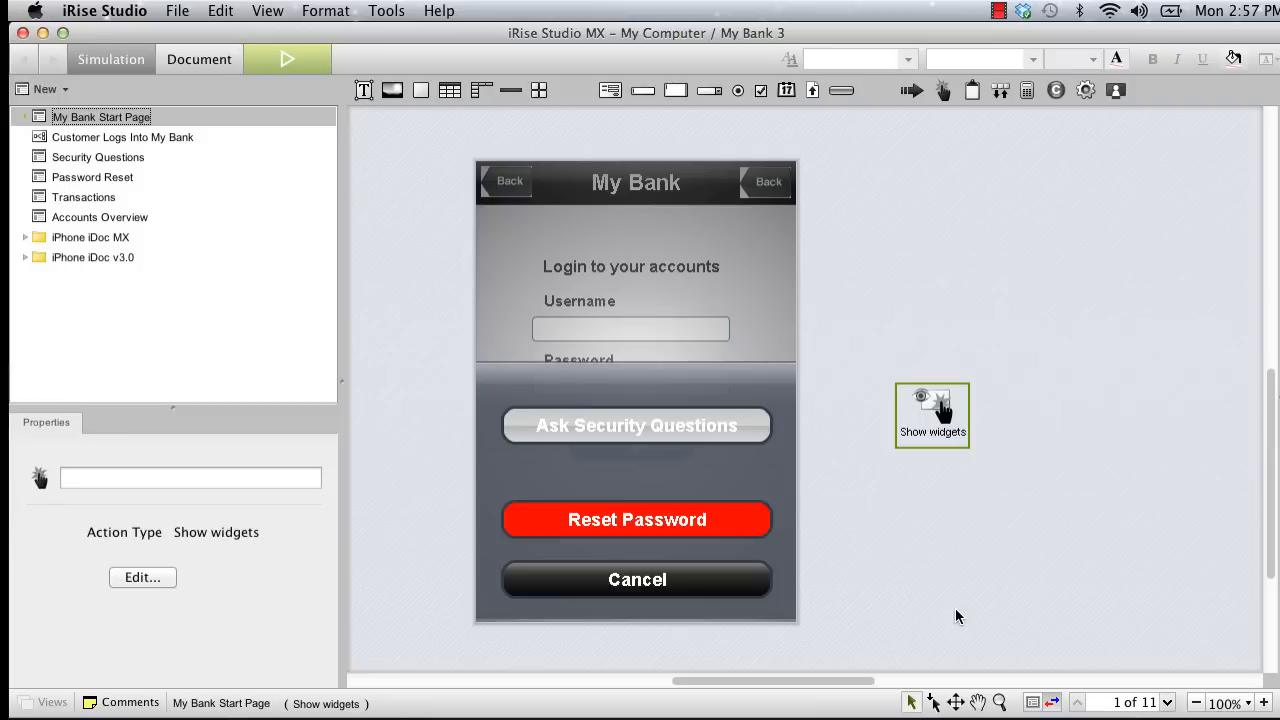
mouse_move(730, 302)
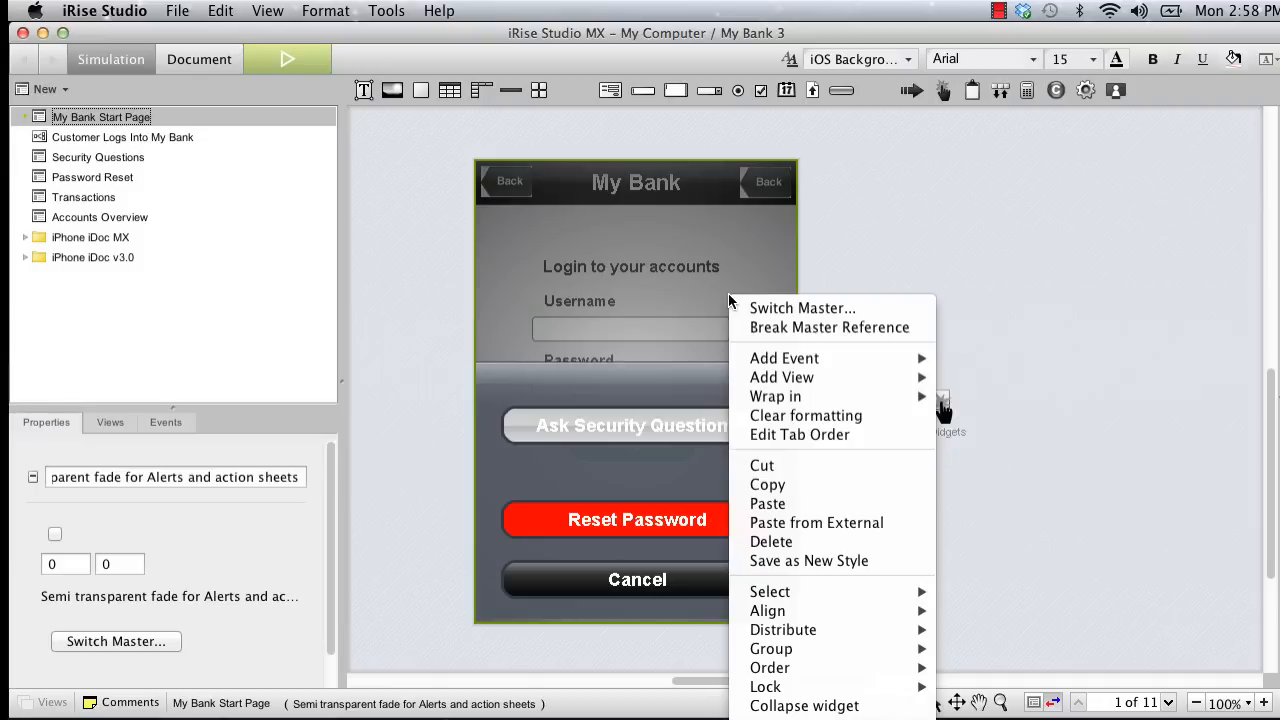
mouse_move(770, 668)
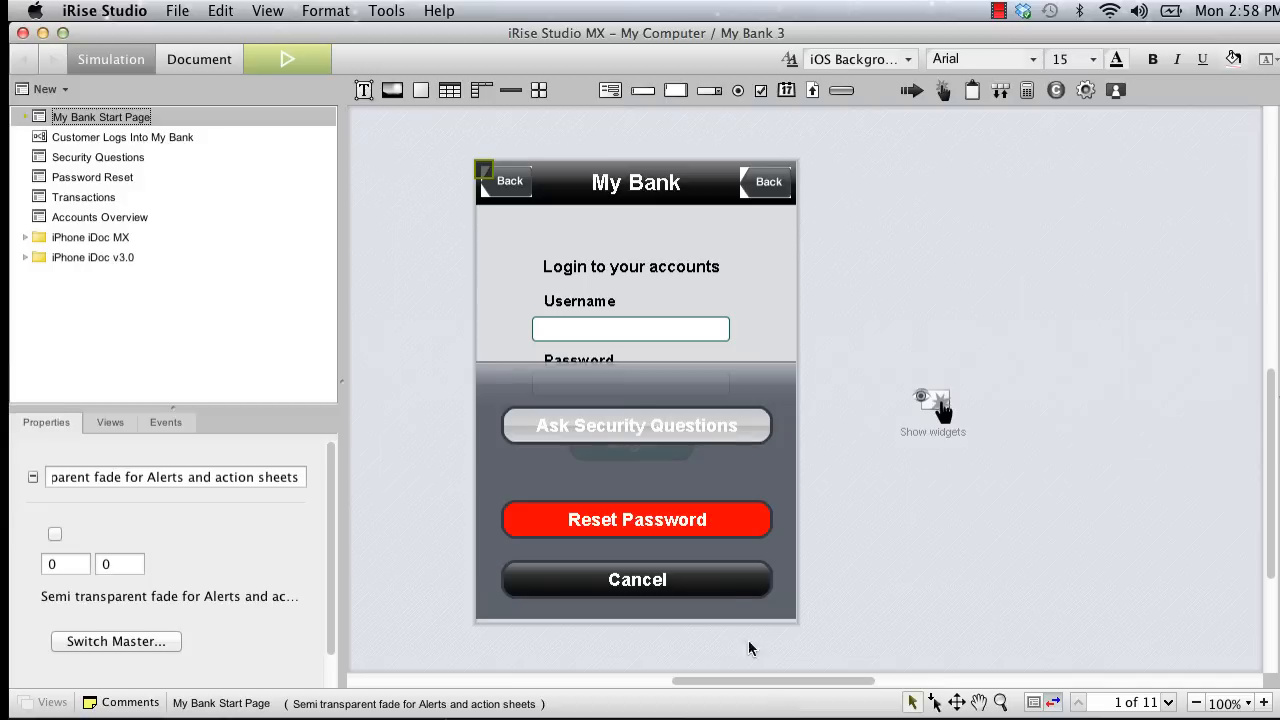
Collapse the action sheet and wire the Forgot your password text's On click to the Show widgets action
right_click(636, 490)
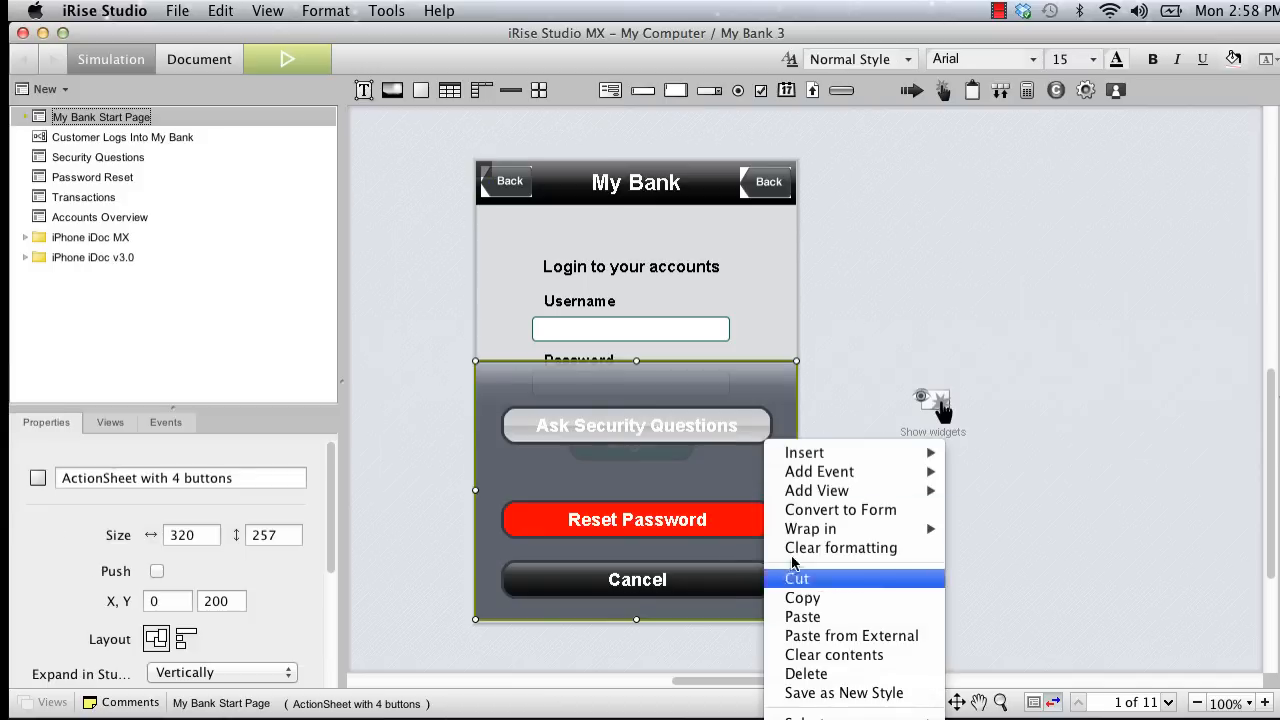
left_click(796, 578)
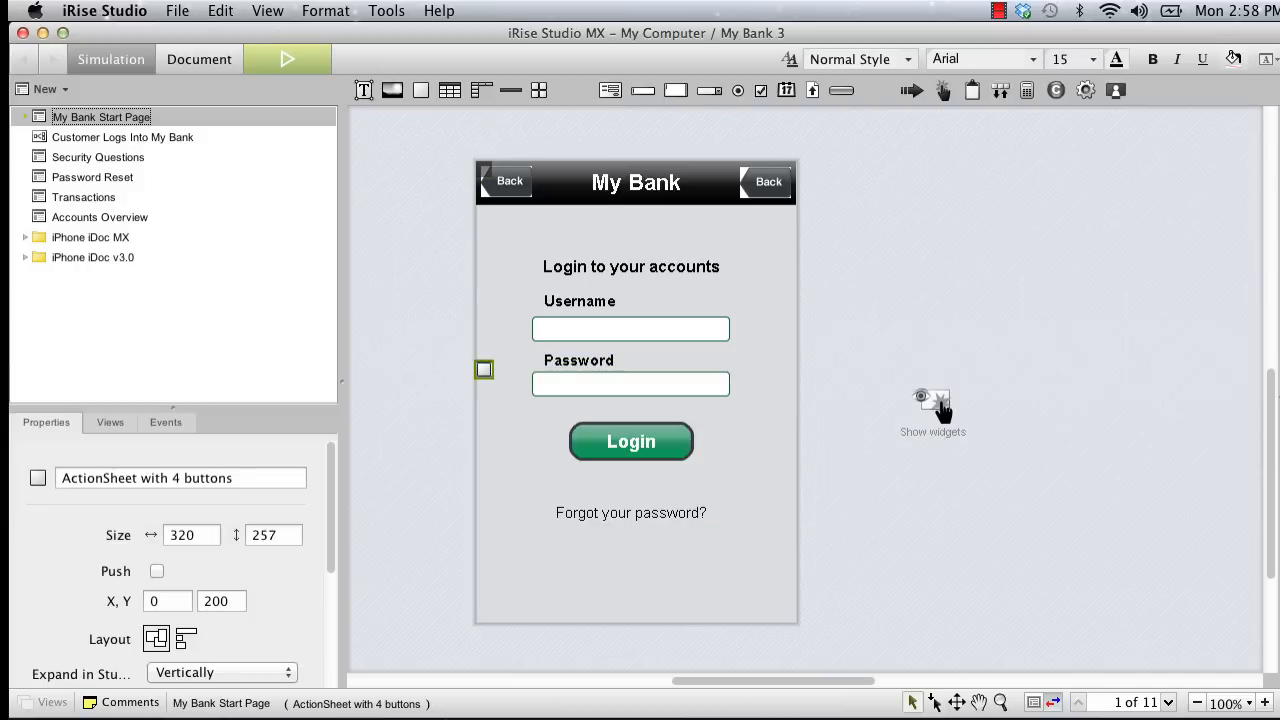
left_click(632, 512)
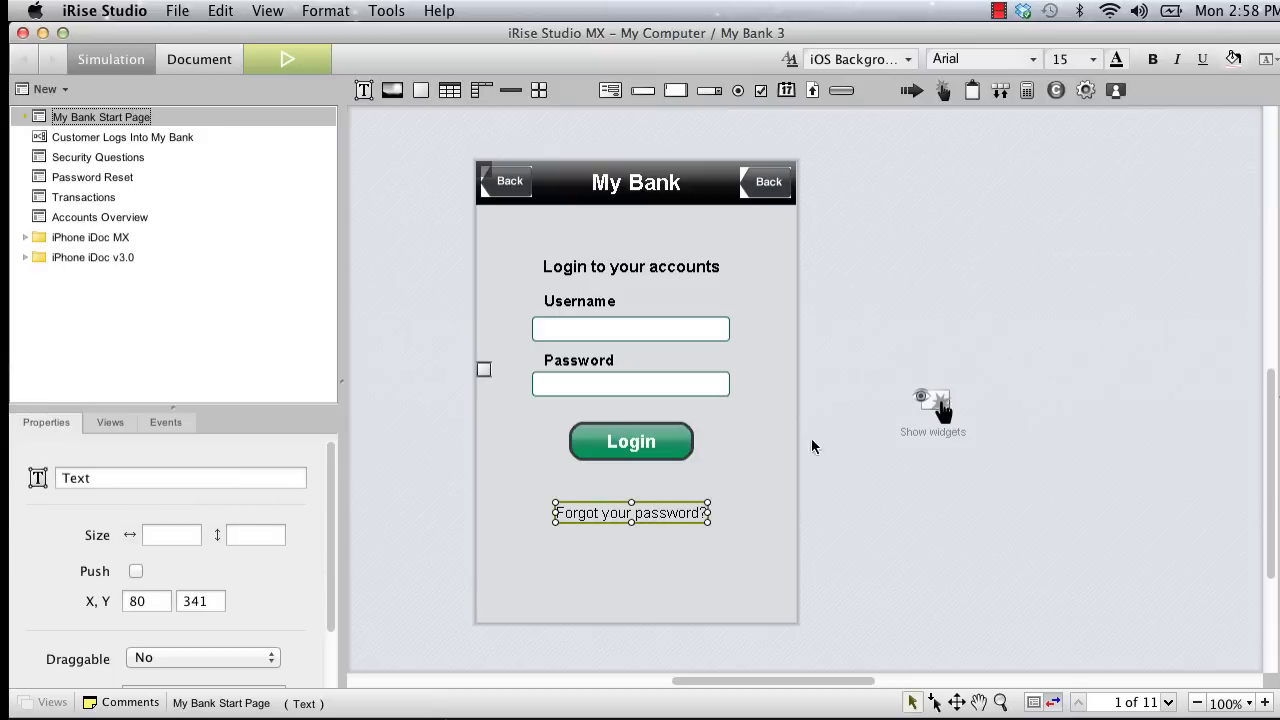
left_click(164, 422)
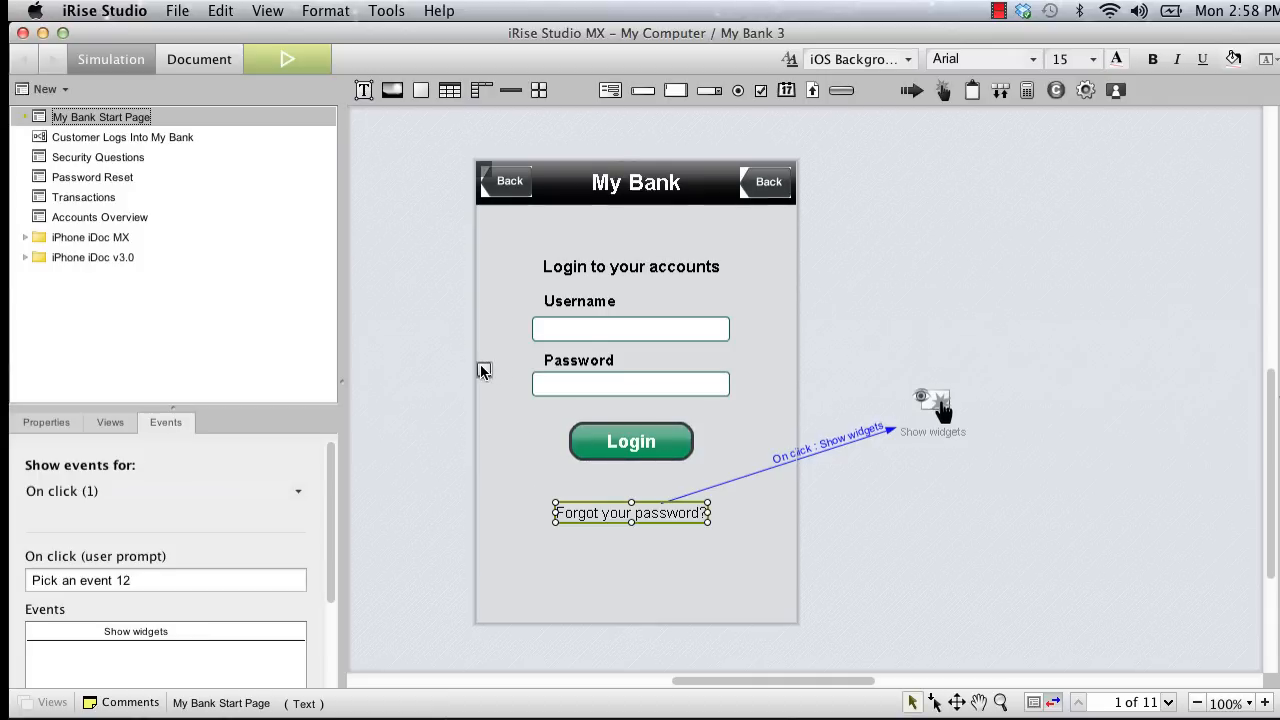
right_click(480, 368)
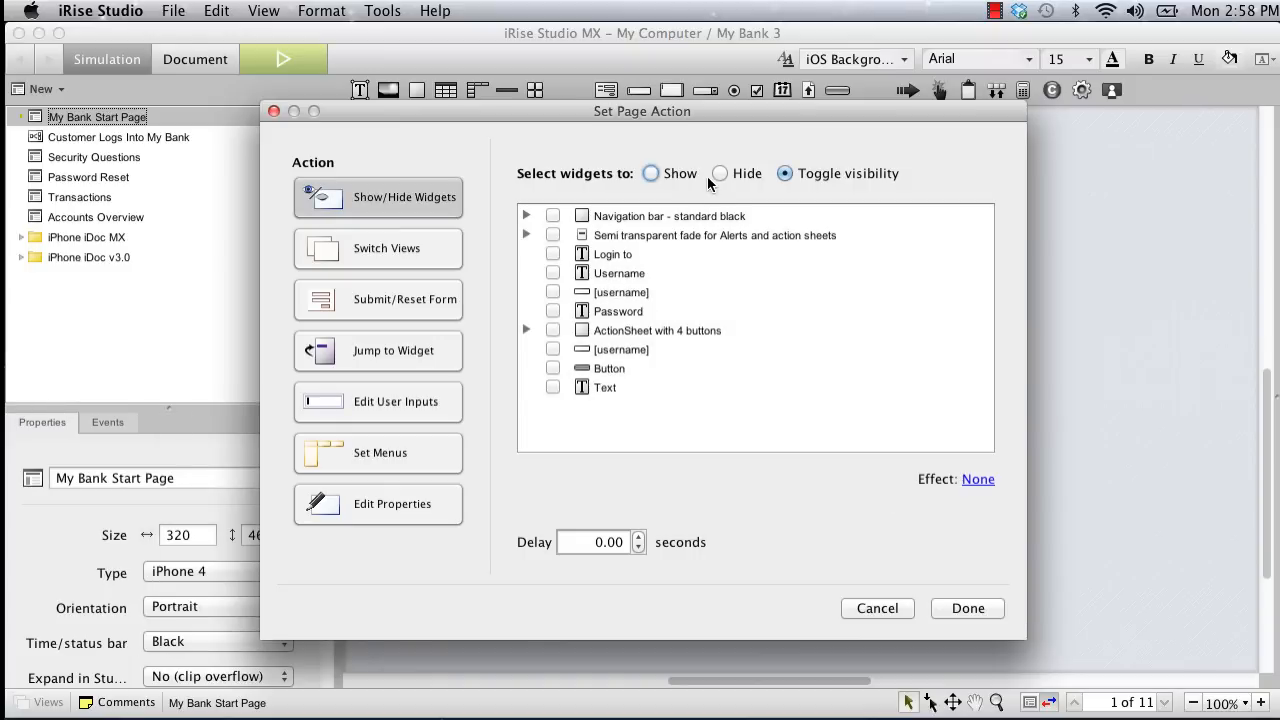
Give the Cancel button an On click action that hides the semi-transparent fade overlay
left_click(720, 172)
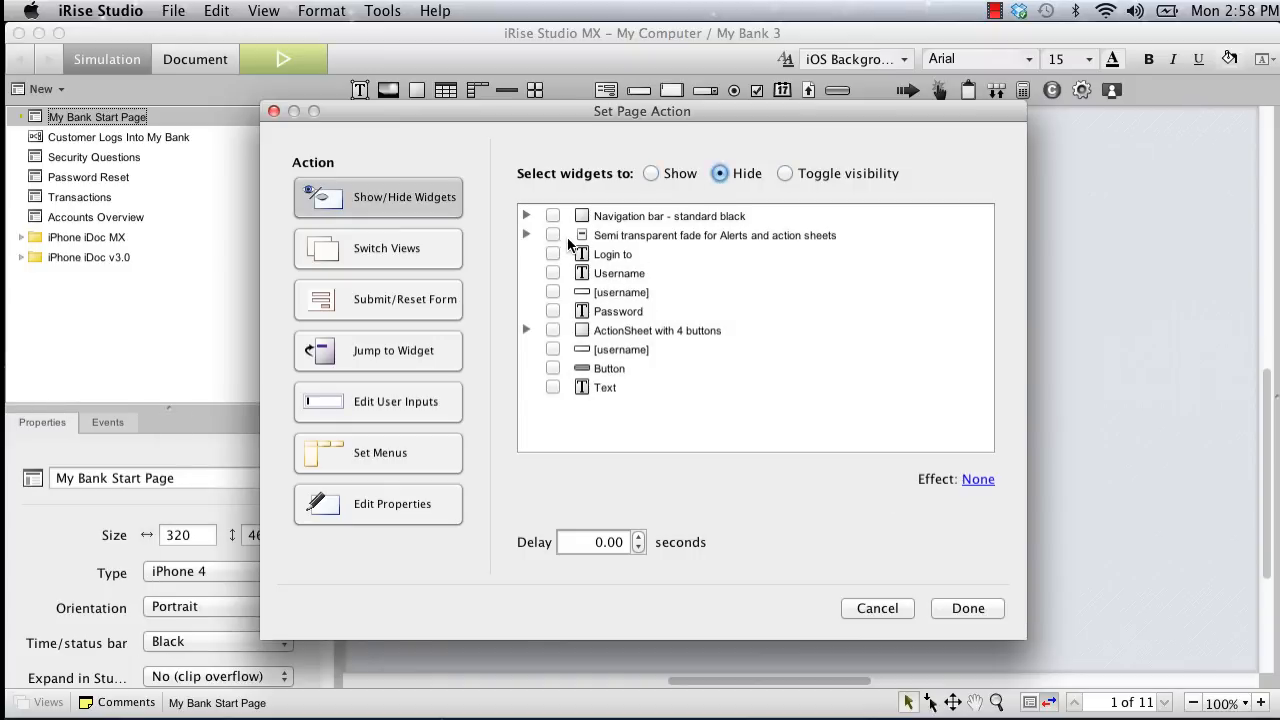
left_click(552, 234)
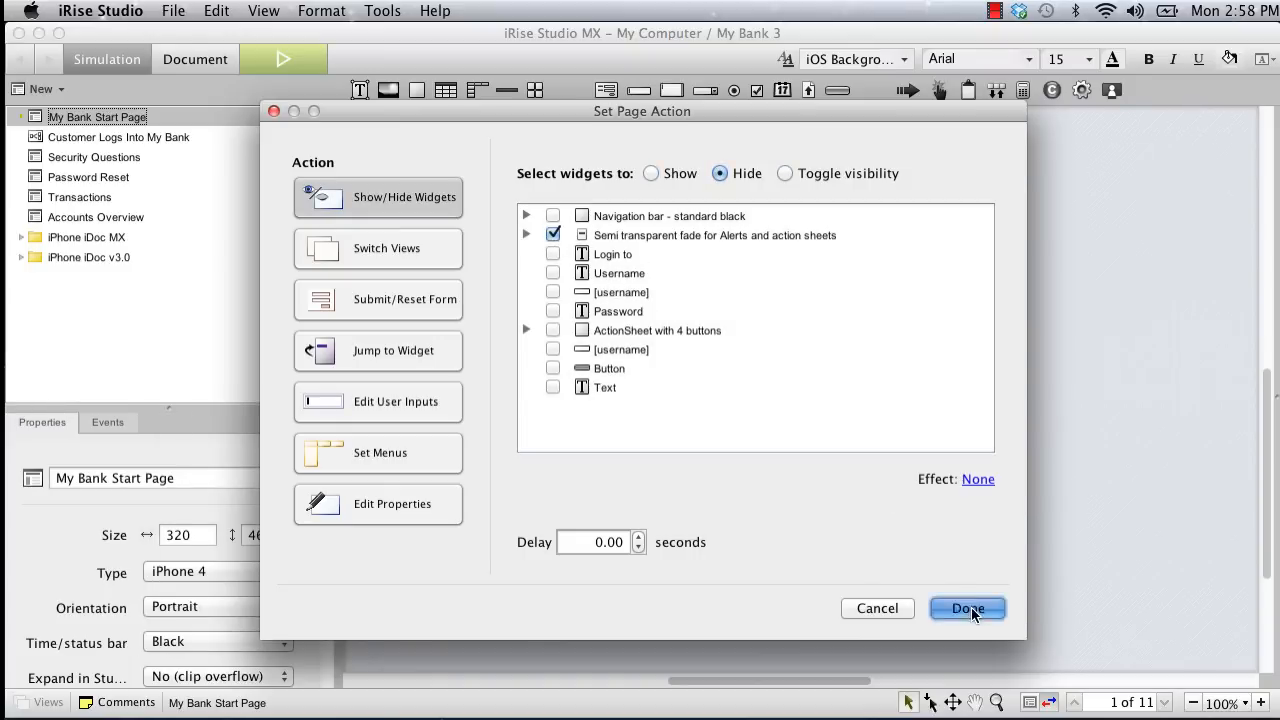
left_click(968, 608)
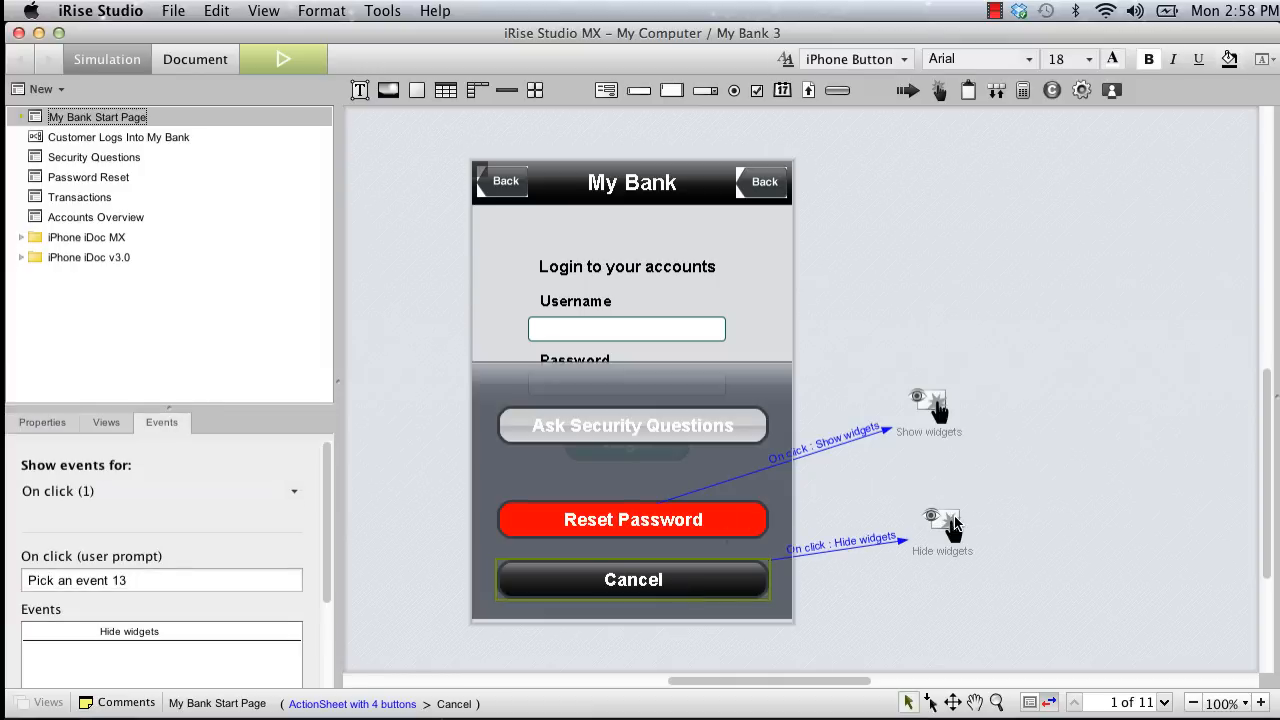
mouse_move(728, 500)
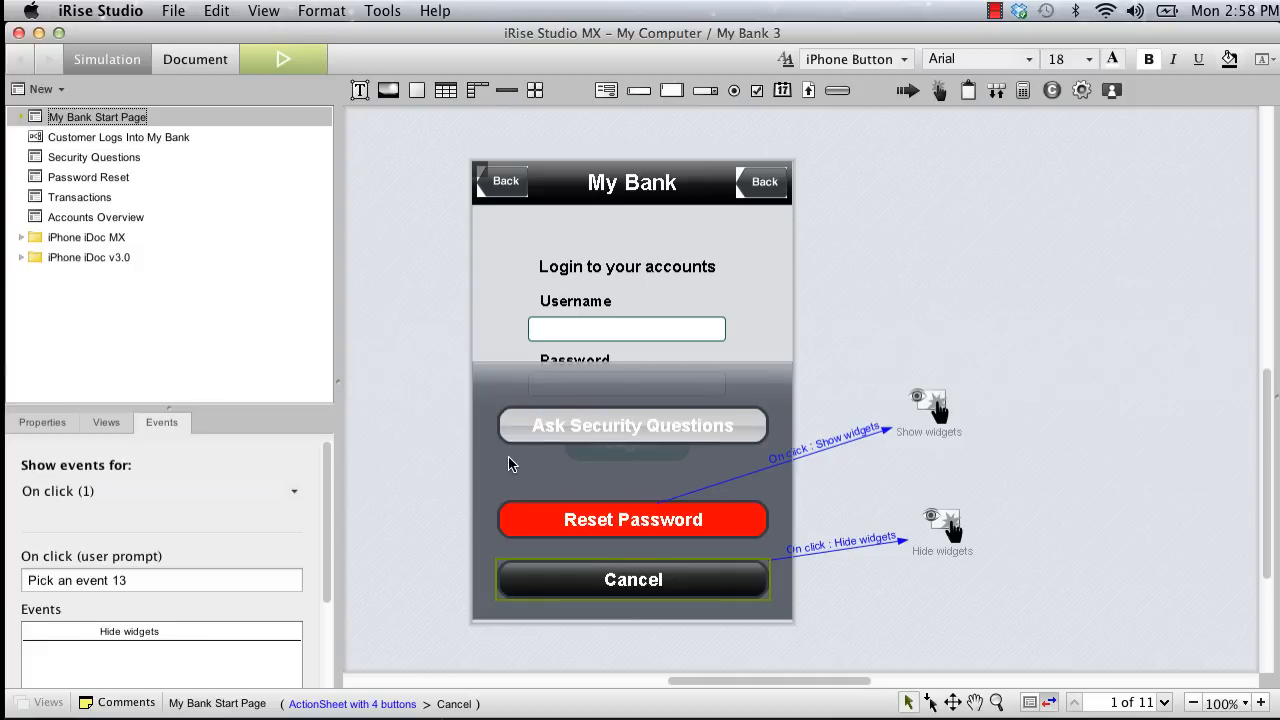
Add an Empty View to the action sheet's dynamic display and show it on the canvas
right_click(632, 490)
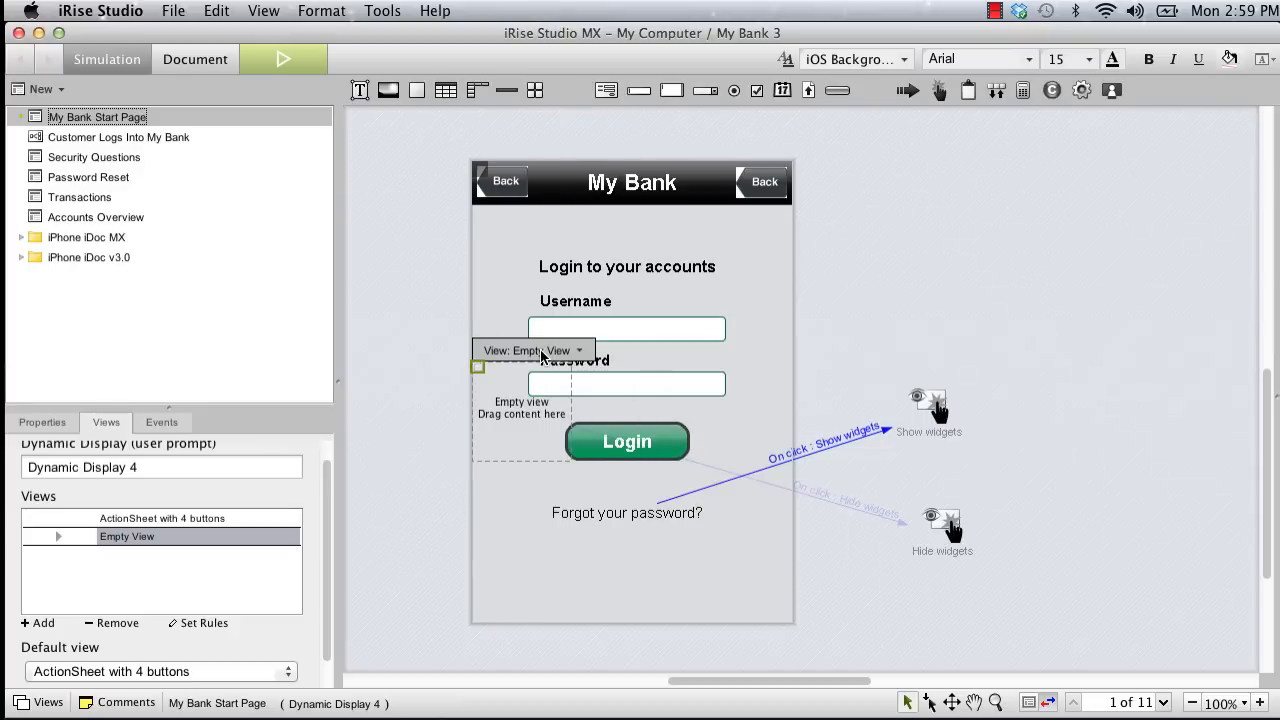
left_click(160, 518)
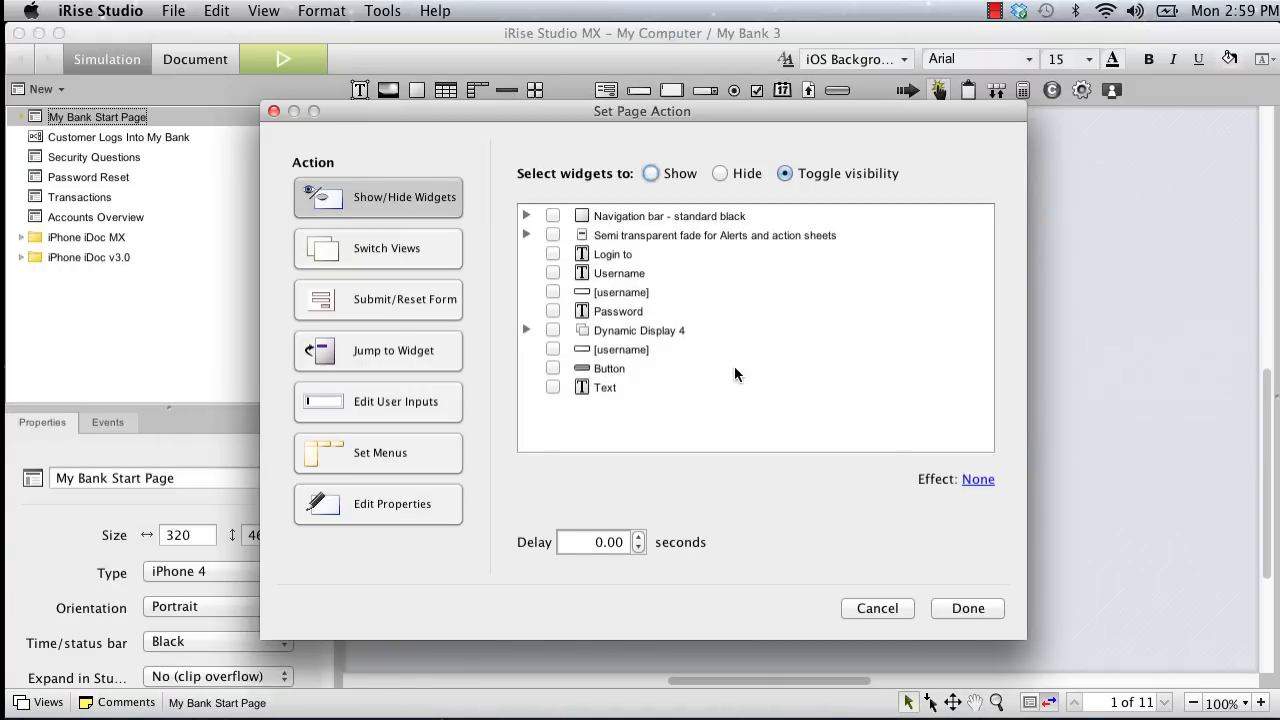
Create a Switch Views action on Dynamic Display 4 targeting ActionSheet with 4 buttons, using the Slide effect
left_click(378, 248)
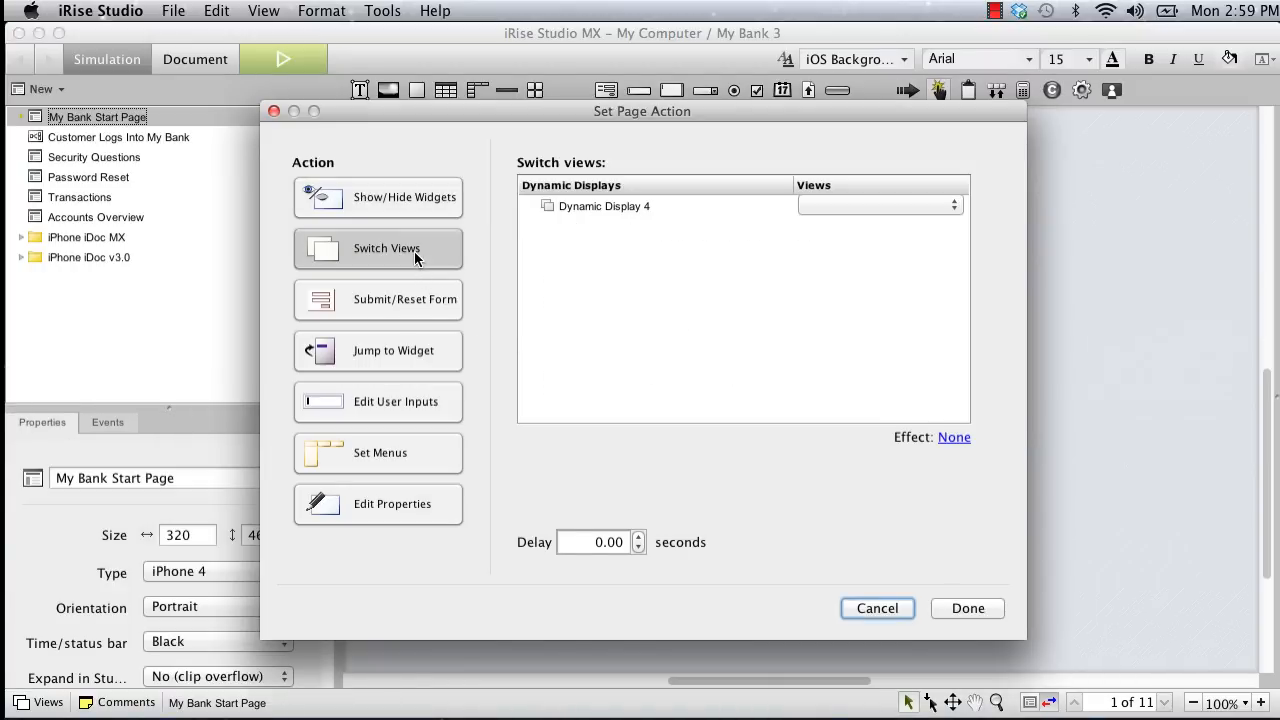
left_click(878, 204)
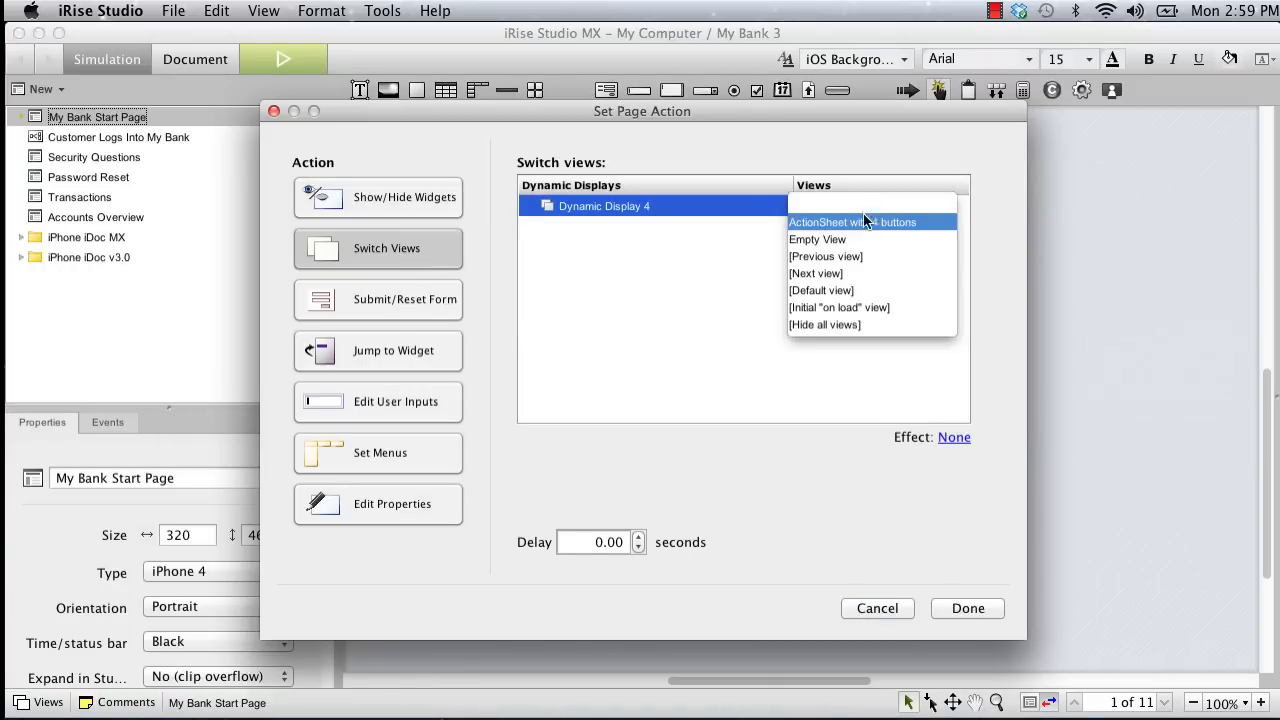
left_click(852, 222)
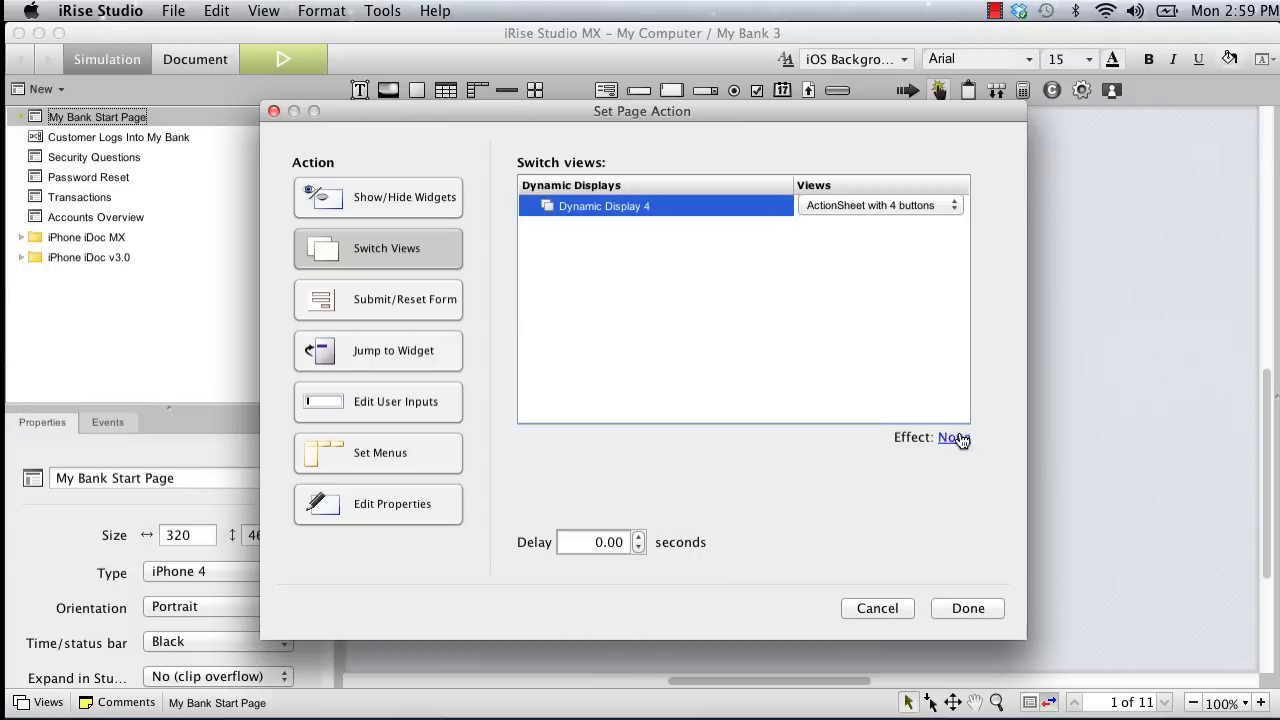
left_click(952, 436)
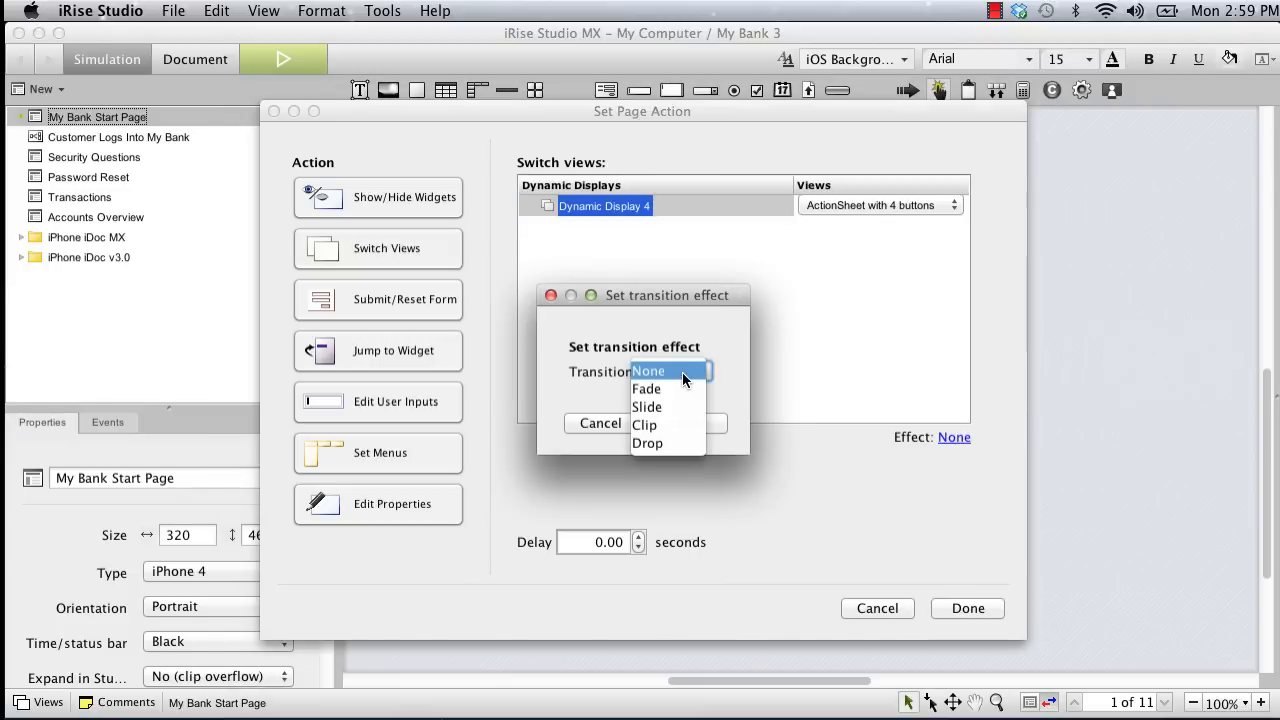
left_click(646, 408)
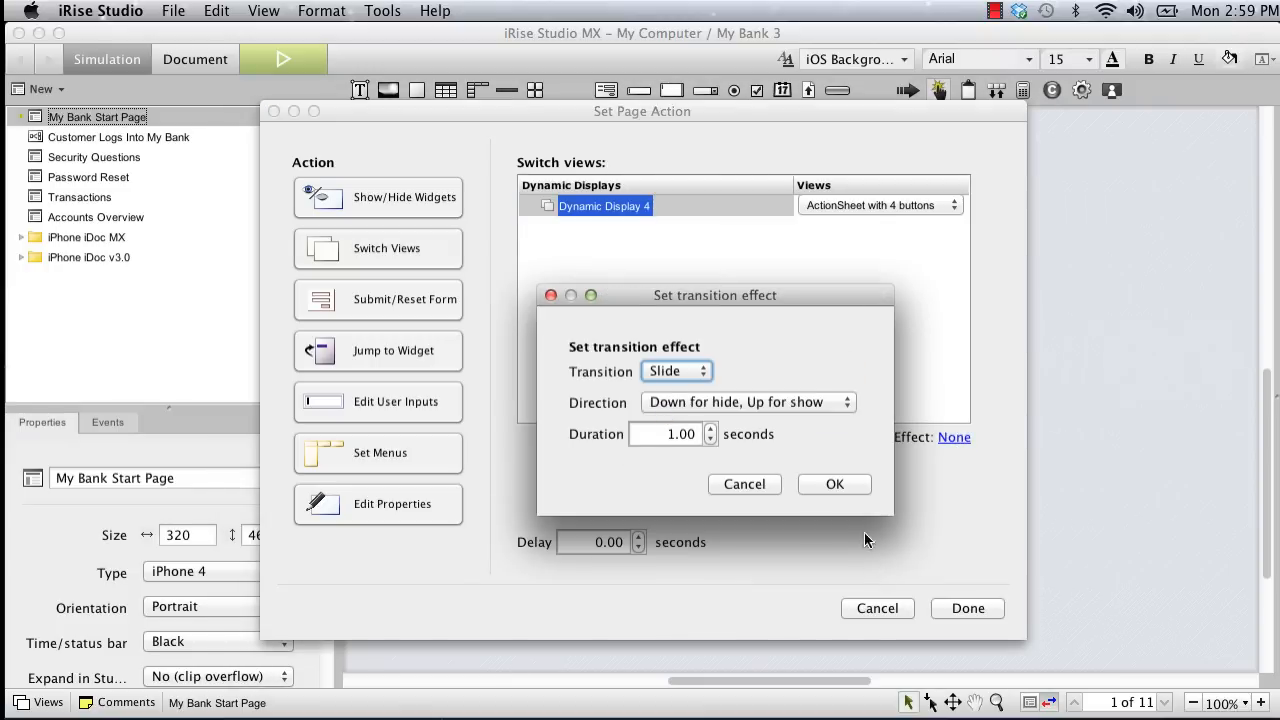
left_click(834, 484)
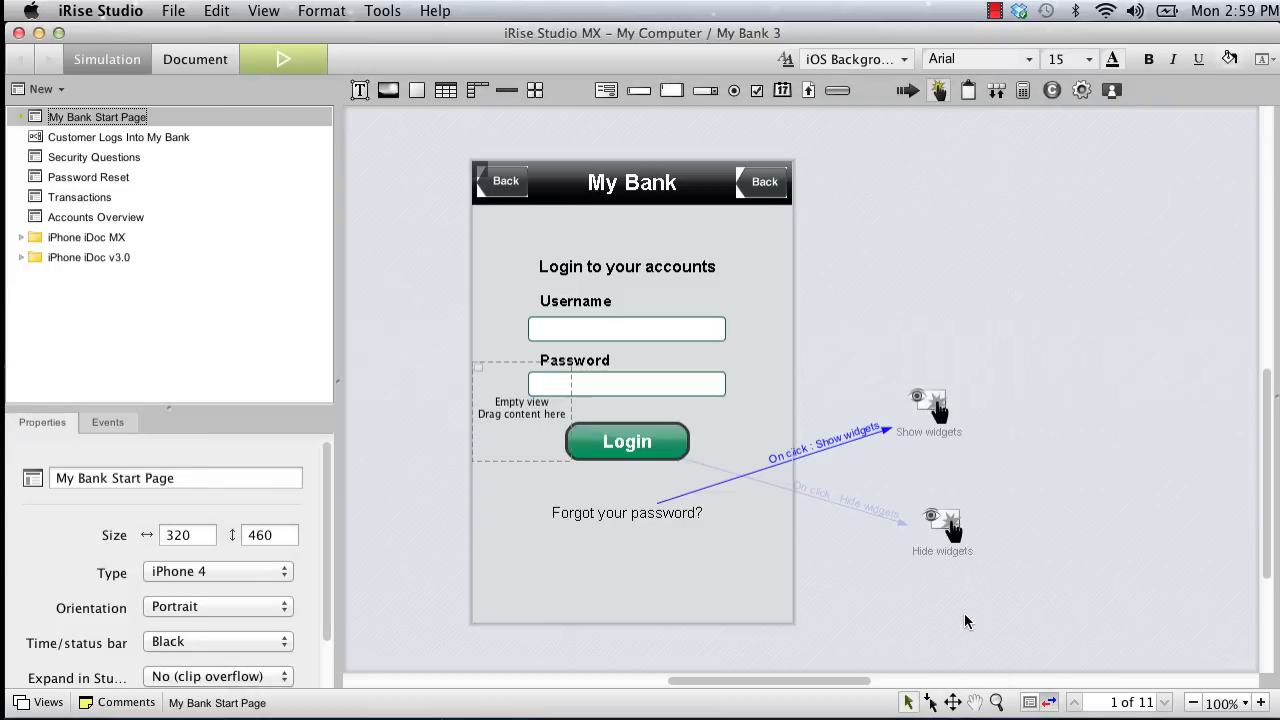
left_click(1056, 460)
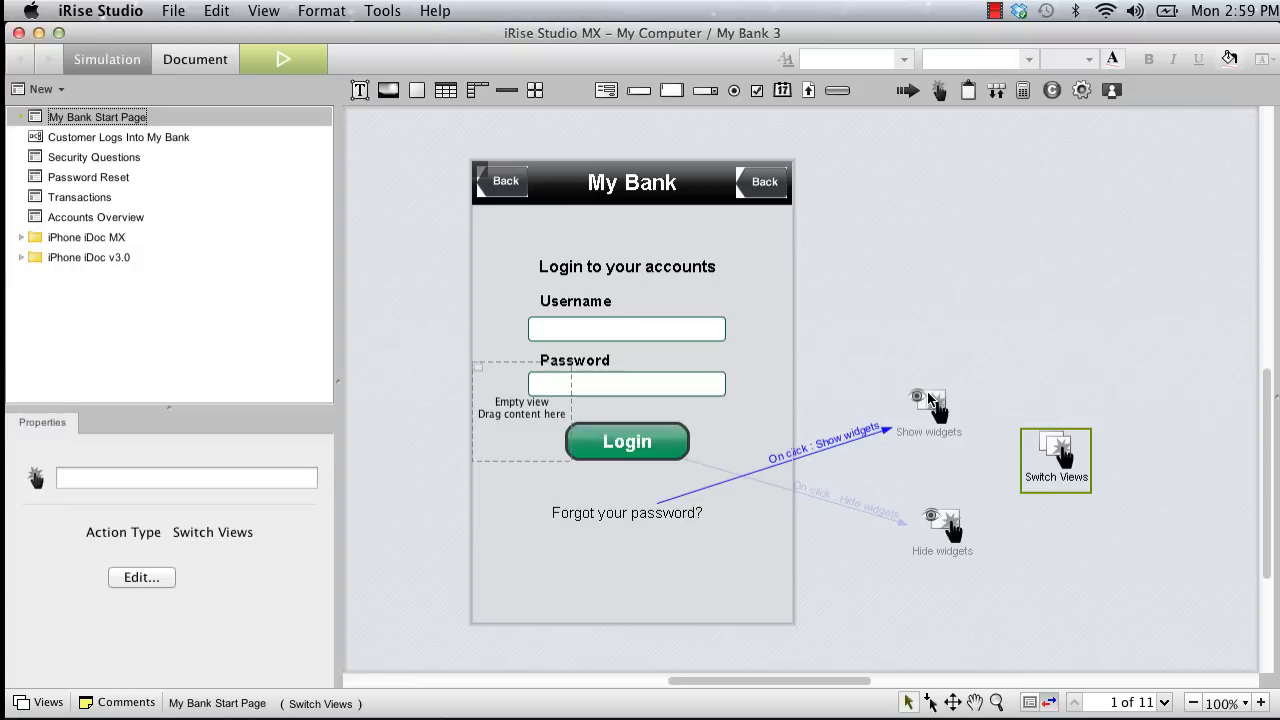
left_click(928, 414)
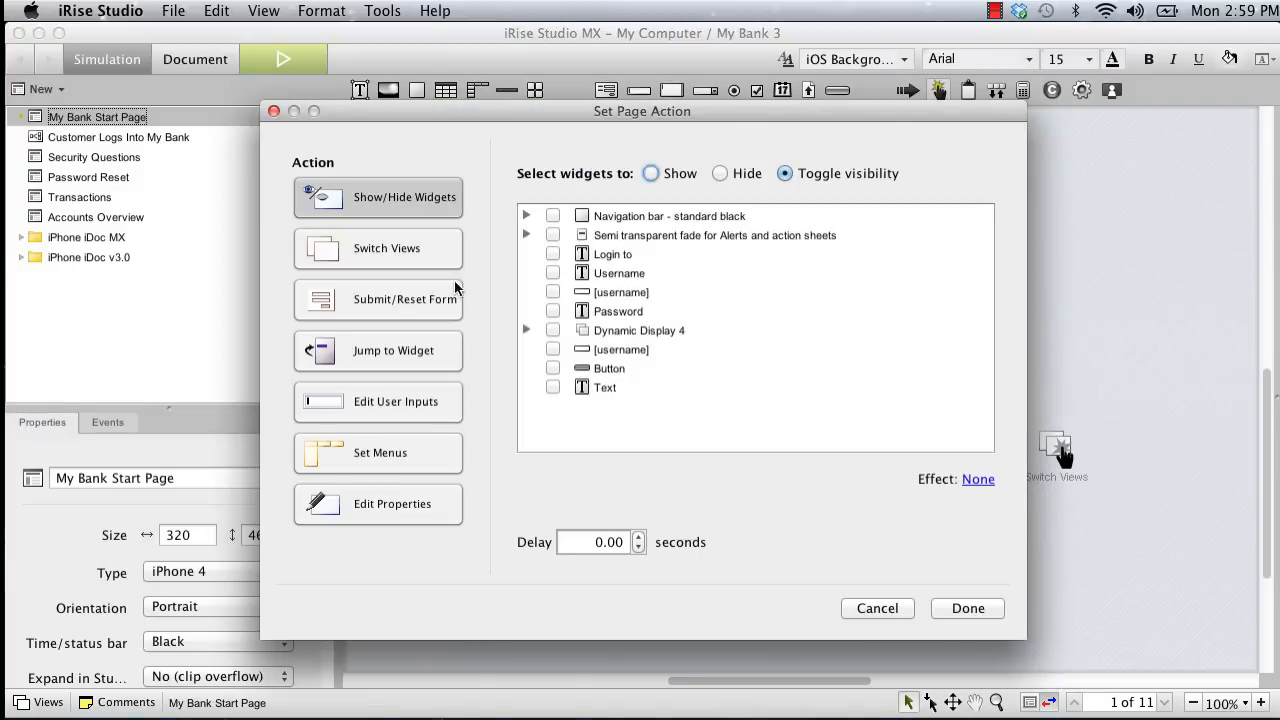
Create a Switch Views action to Empty View with a transition, chained after Hide widgets
left_click(388, 248)
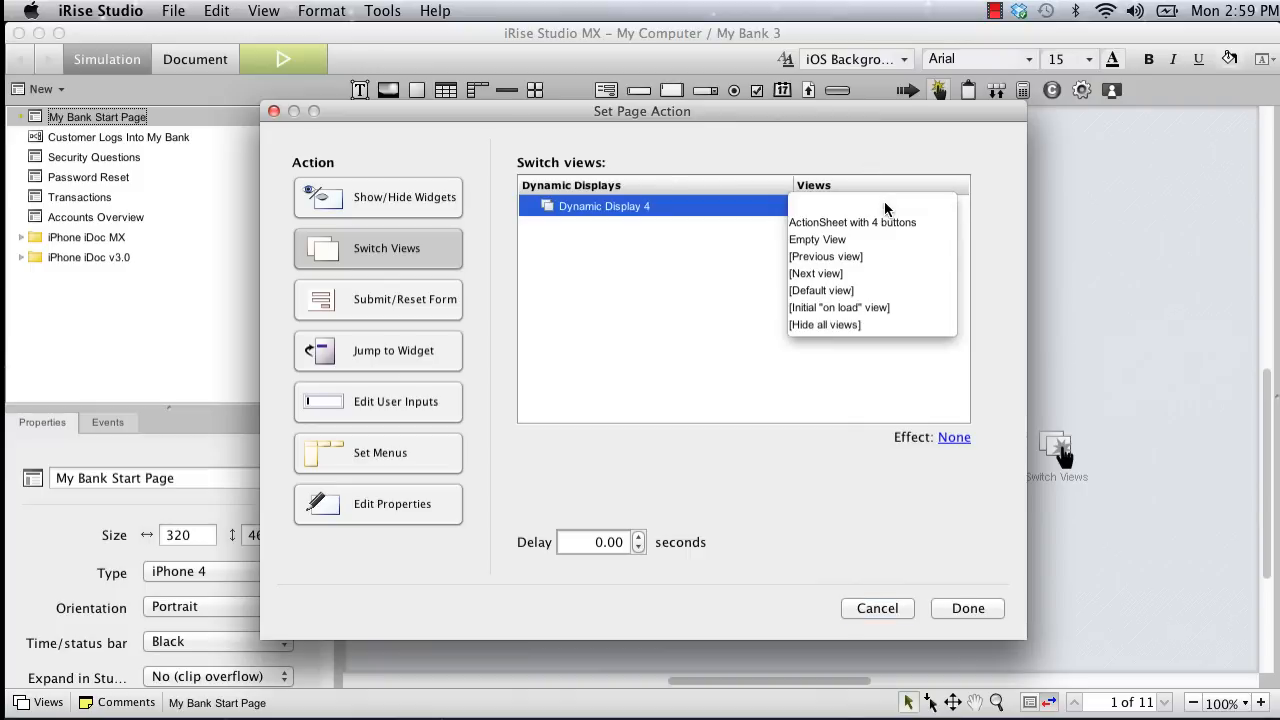
left_click(816, 240)
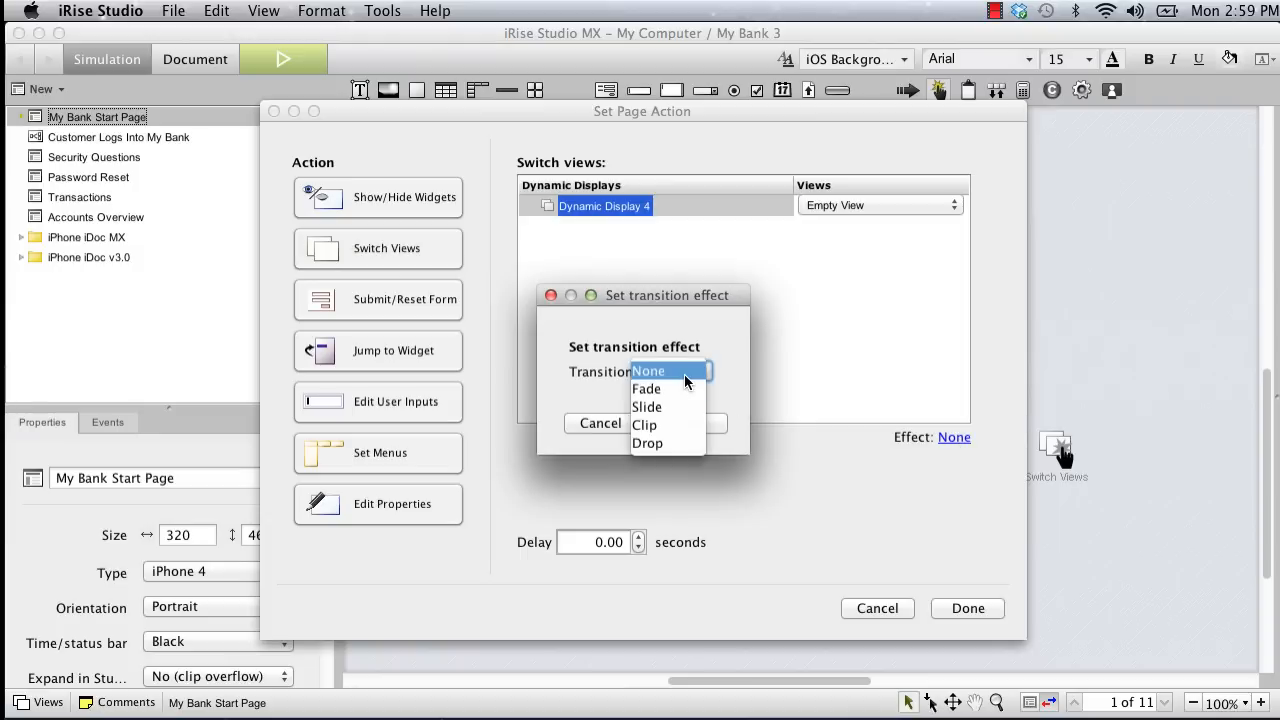
left_click(646, 406)
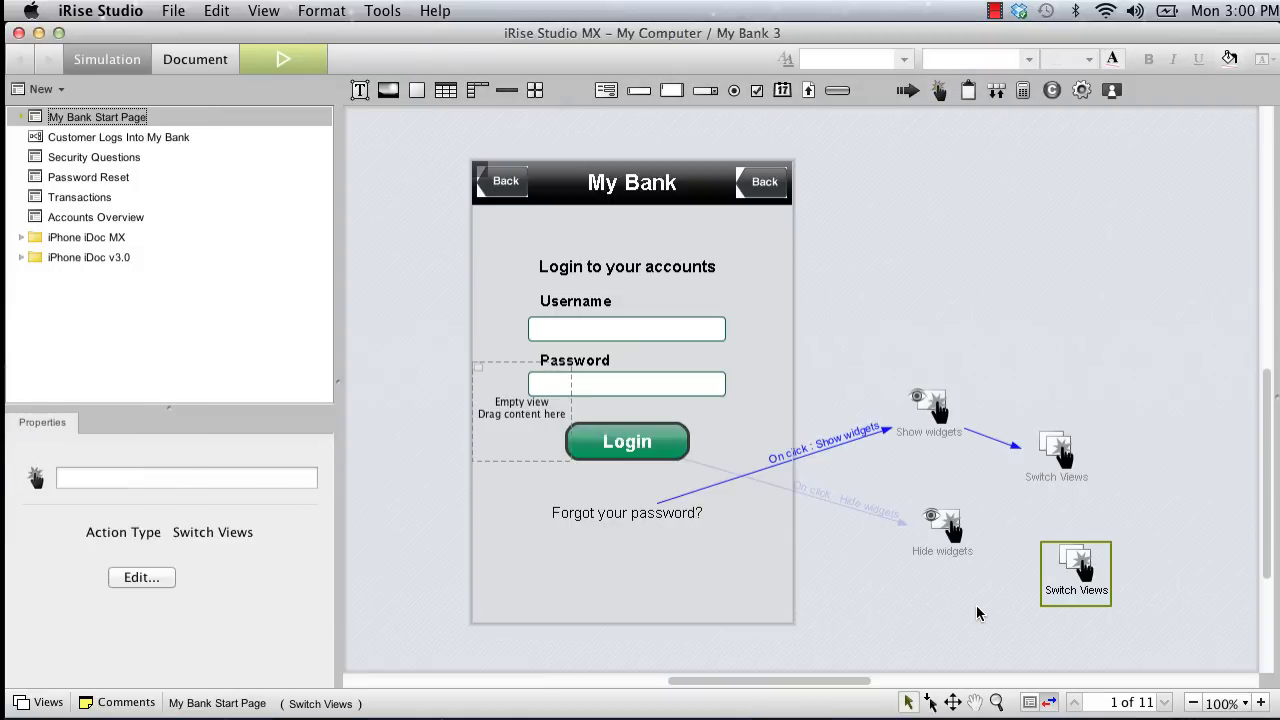
left_click(940, 536)
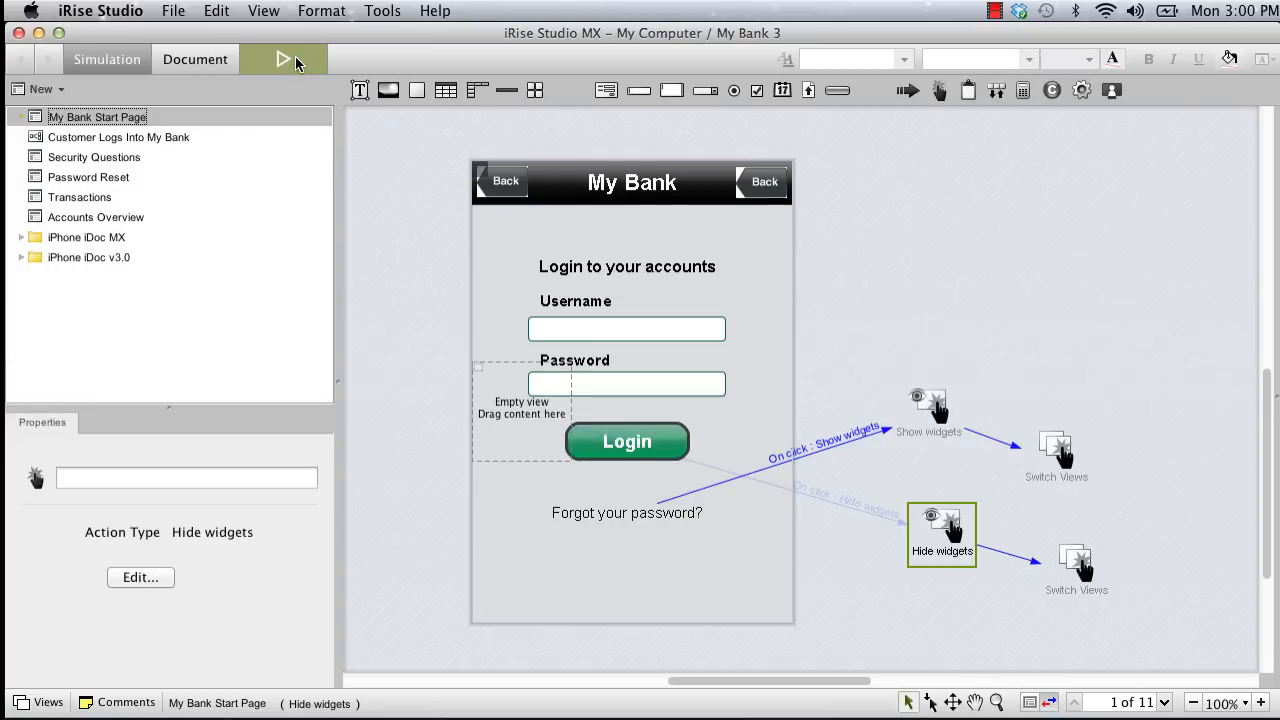
Simulate the prototype in Chrome and test the forgot-password link
left_click(284, 60)
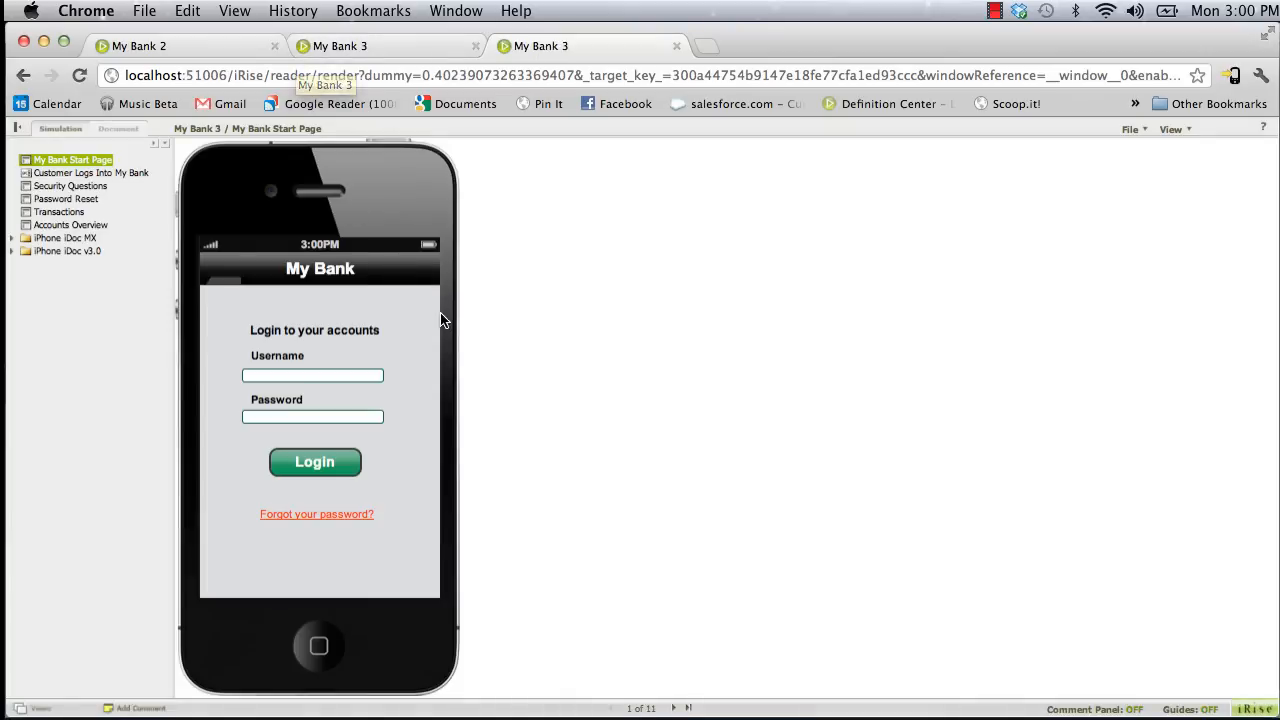
left_click(316, 512)
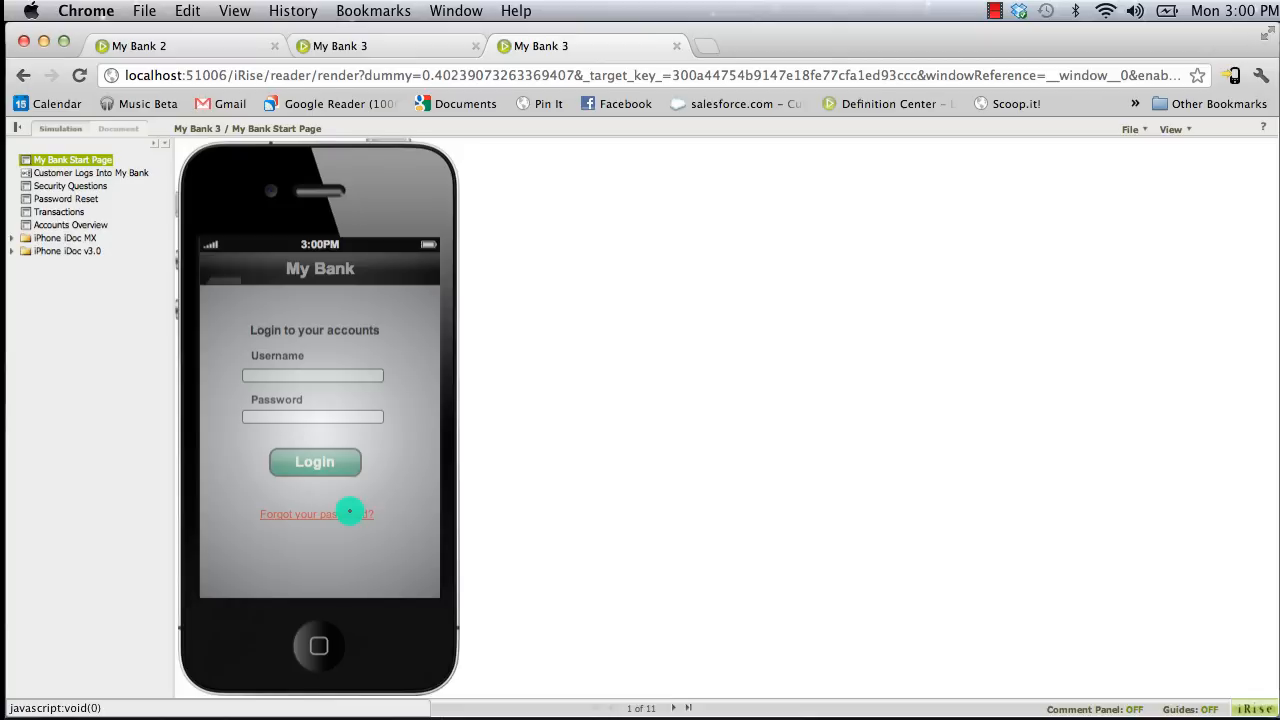